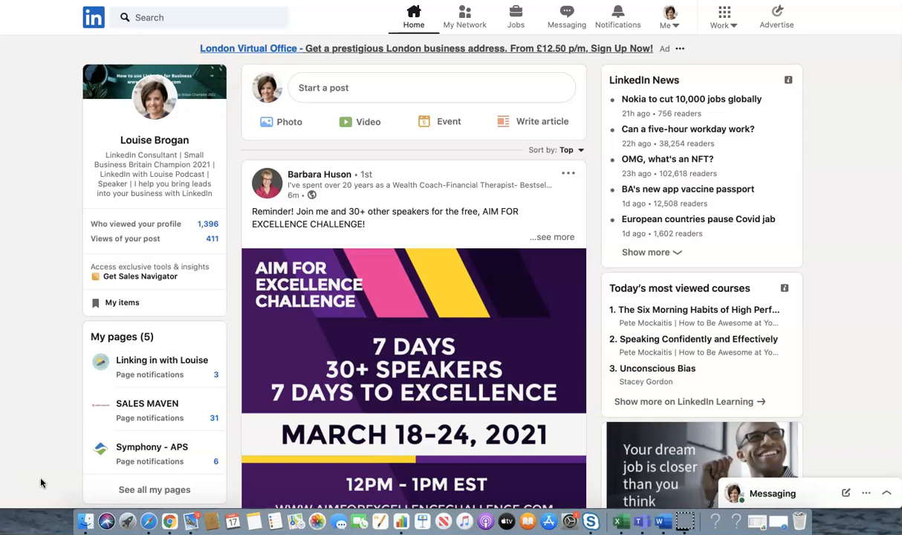
mouse_move(31, 125)
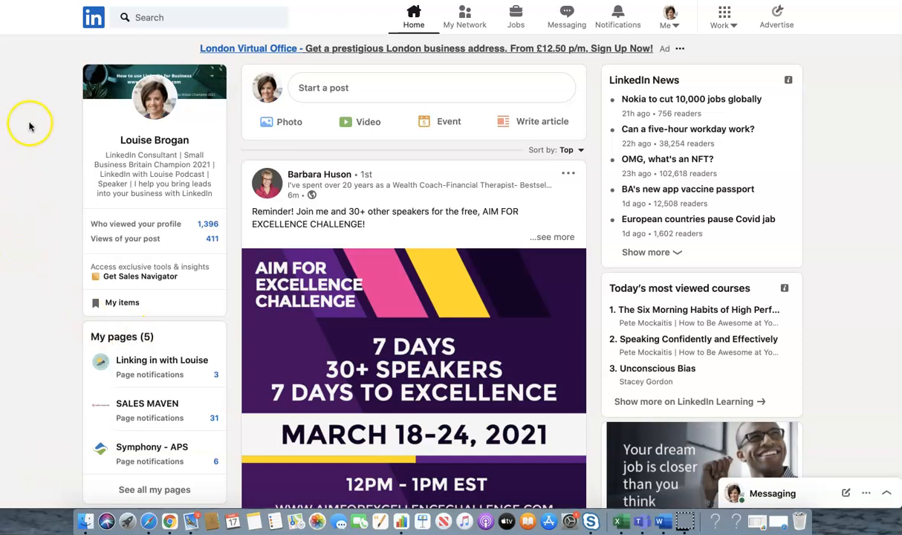
mouse_move(34, 184)
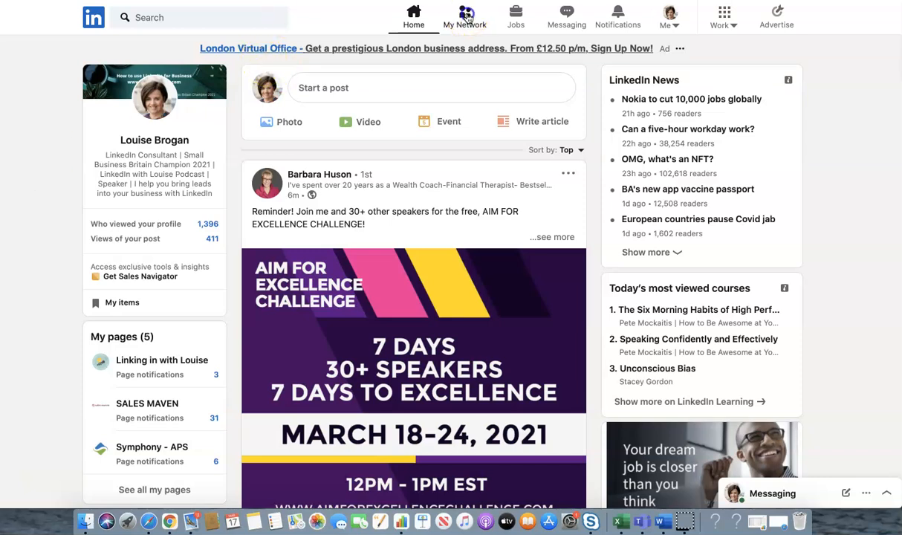
Step: Go to My Network and show the full Connections list of 5,291 people
click(465, 14)
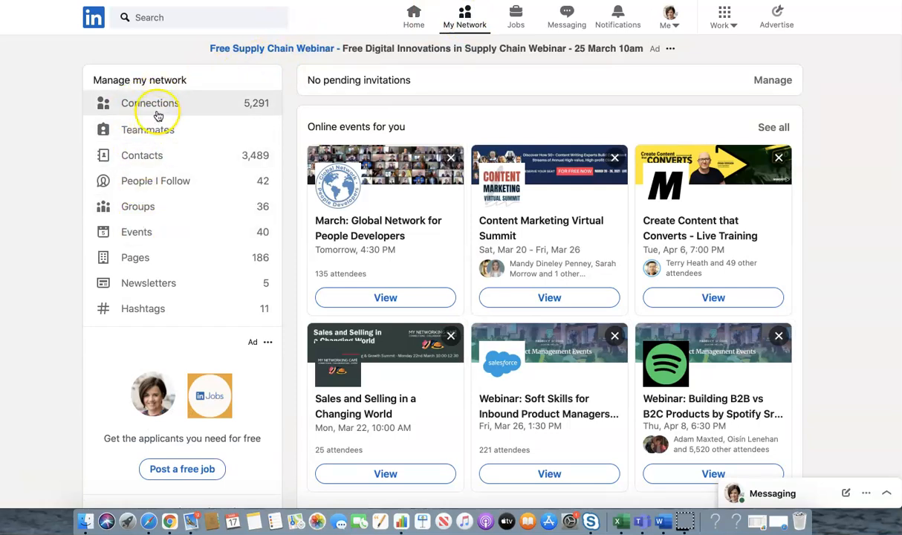
click(150, 103)
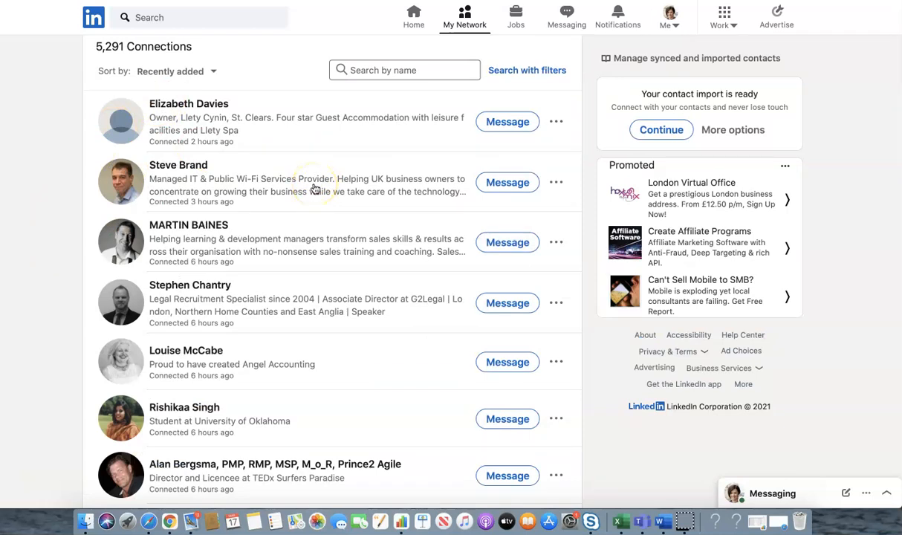
mouse_move(311, 342)
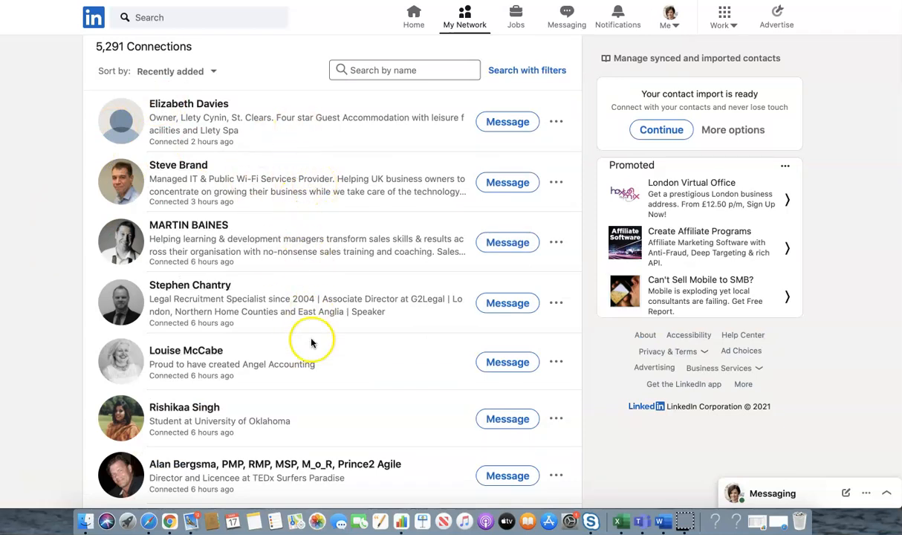
mouse_move(311, 342)
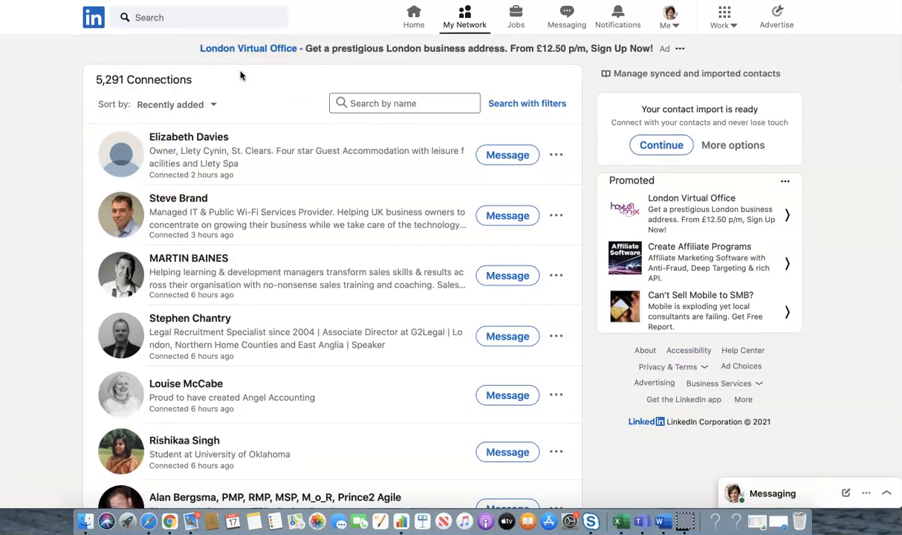
mouse_move(38, 107)
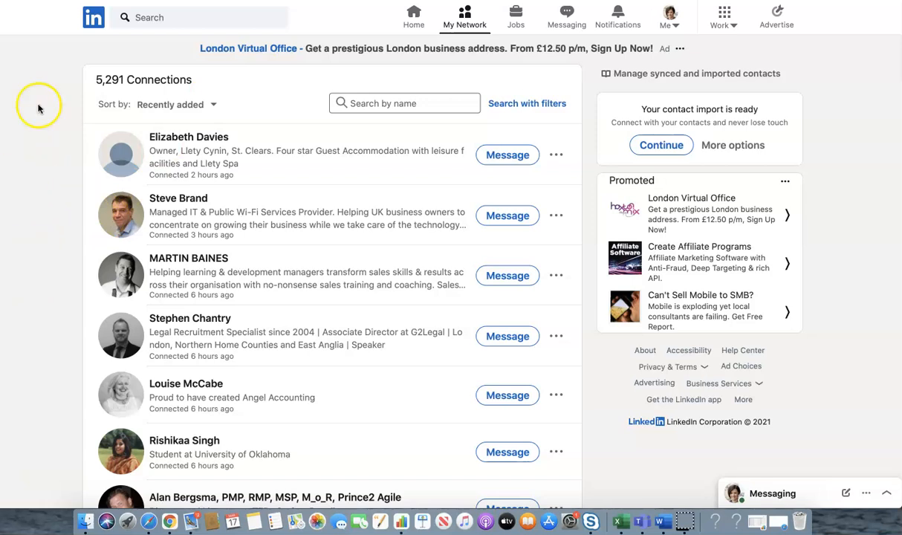
Step: Search LinkedIn for 'mediator' and limit the results to People
click(201, 18)
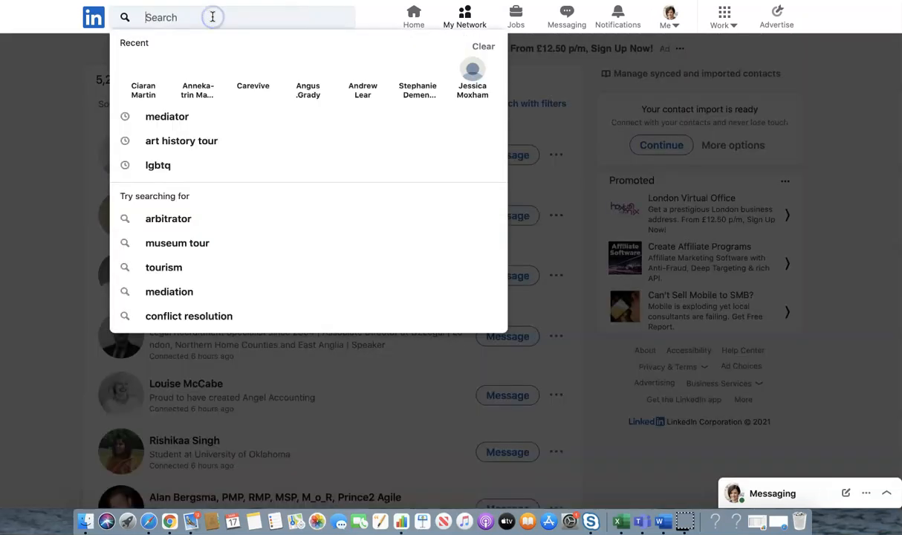
text(mediator)
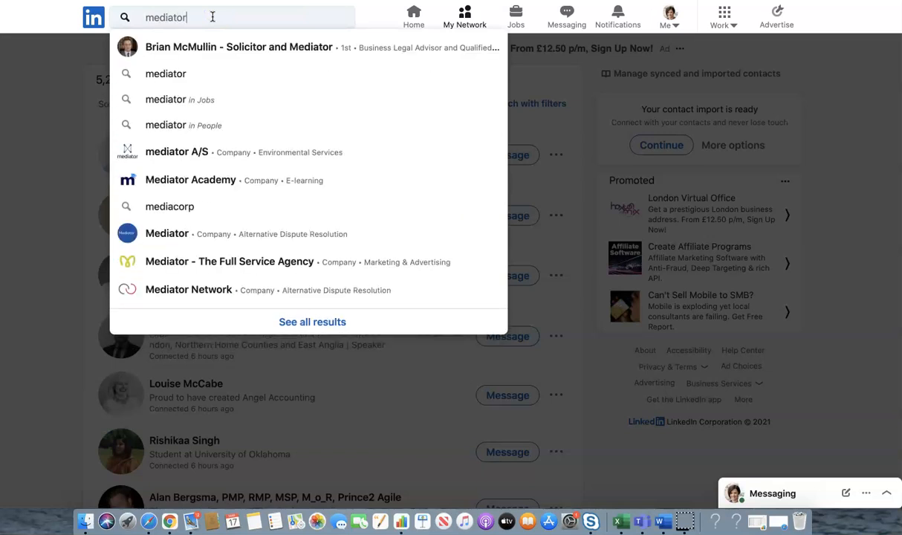
key(Return)
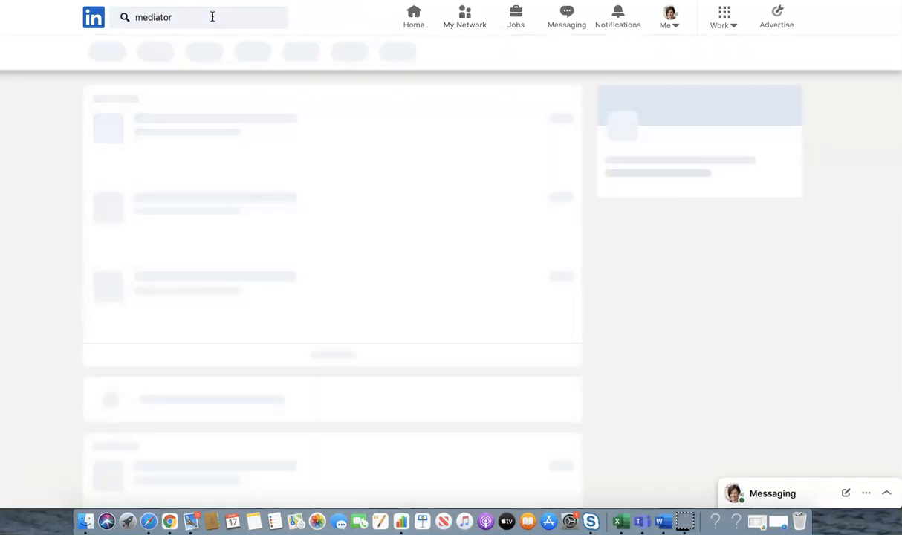
key(Return)
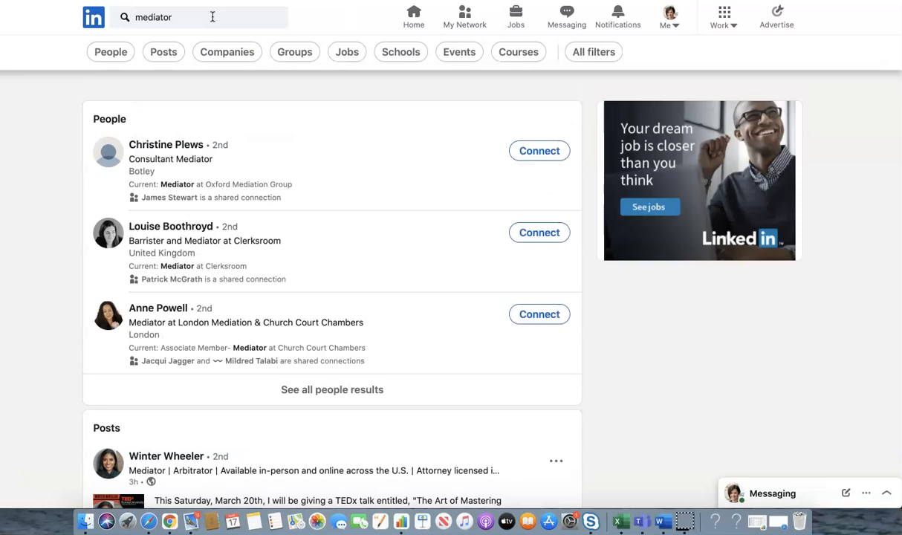
scroll(down, 3)
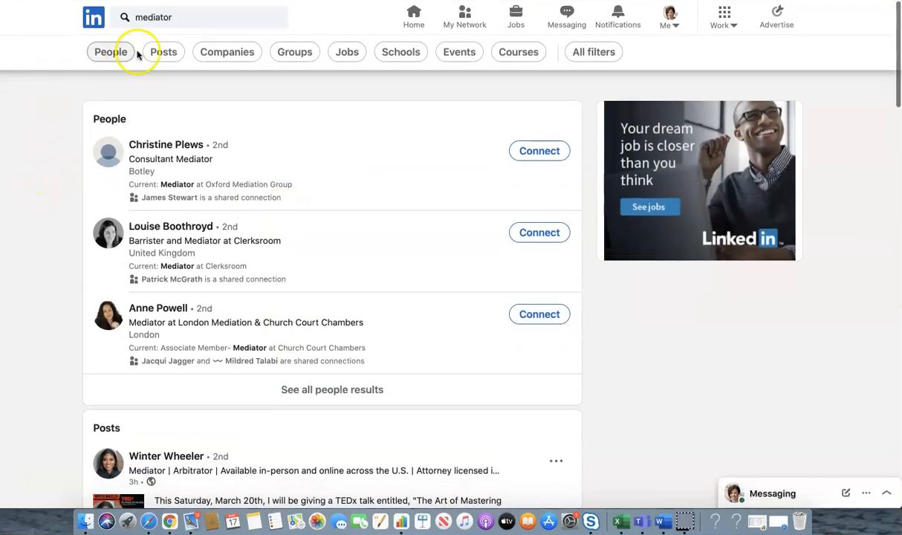
click(110, 51)
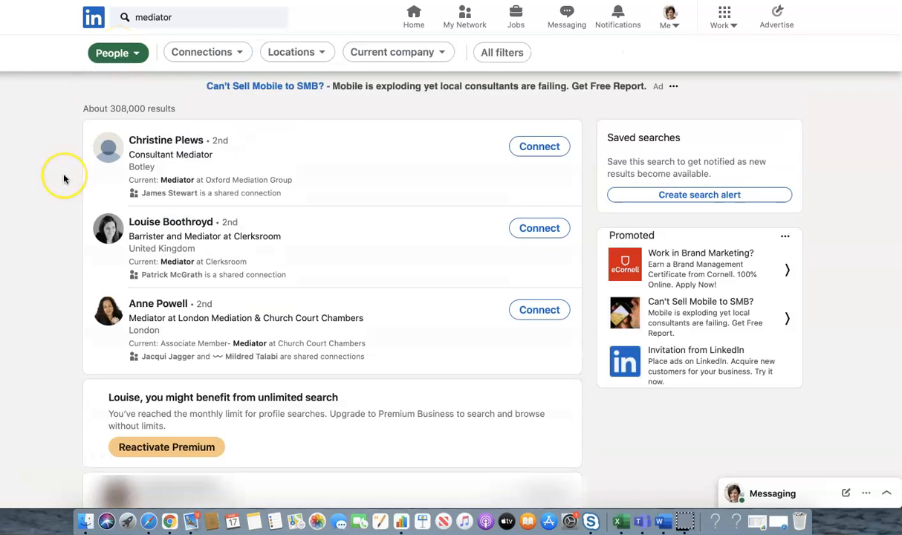
mouse_move(65, 178)
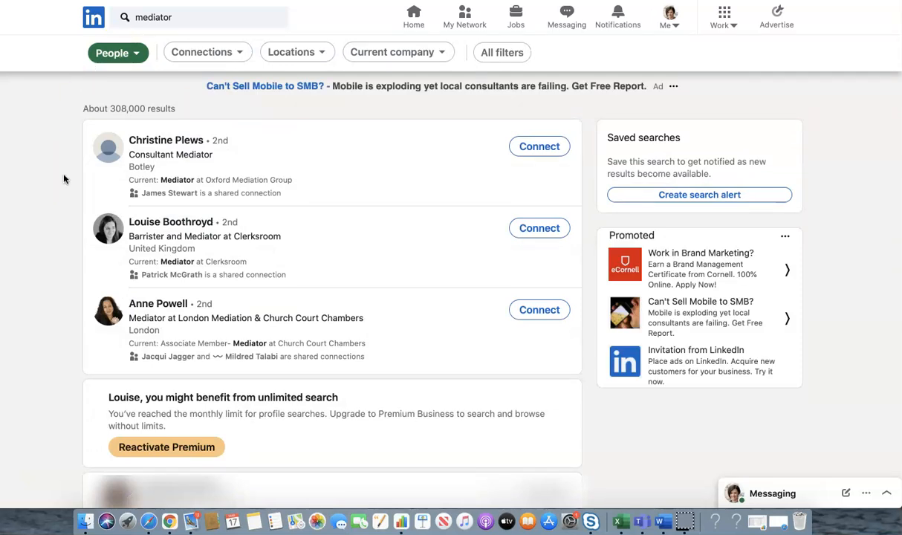
mouse_move(219, 41)
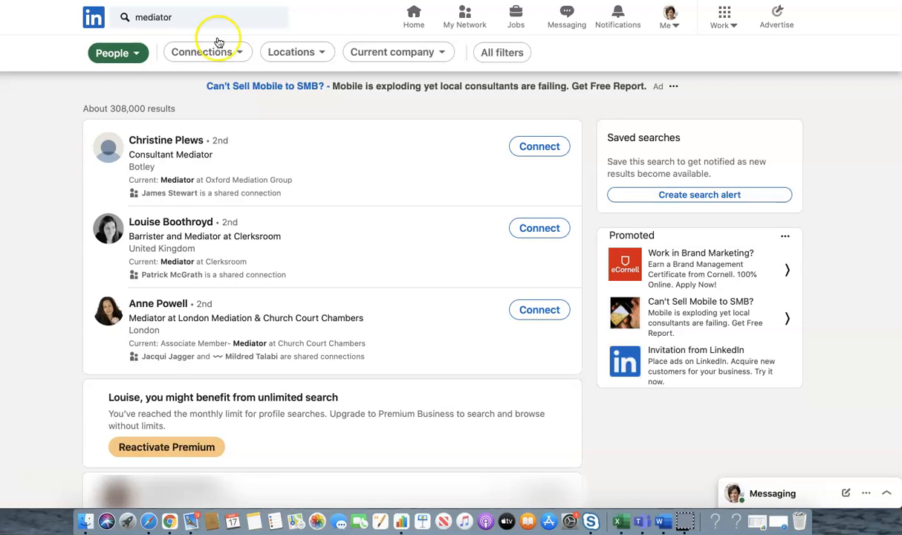
Step: Filter the mediator results to 1st-degree connections (36 results) and scroll through them
click(207, 52)
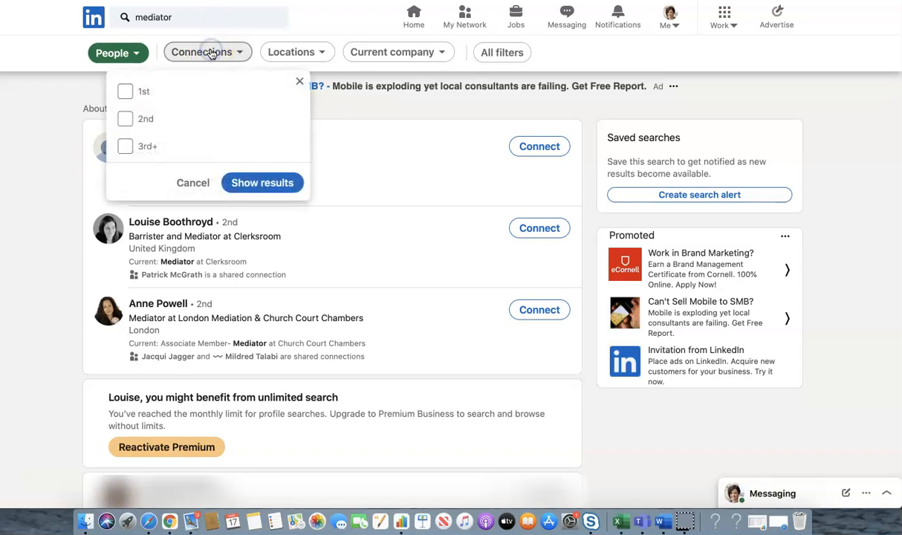
click(125, 91)
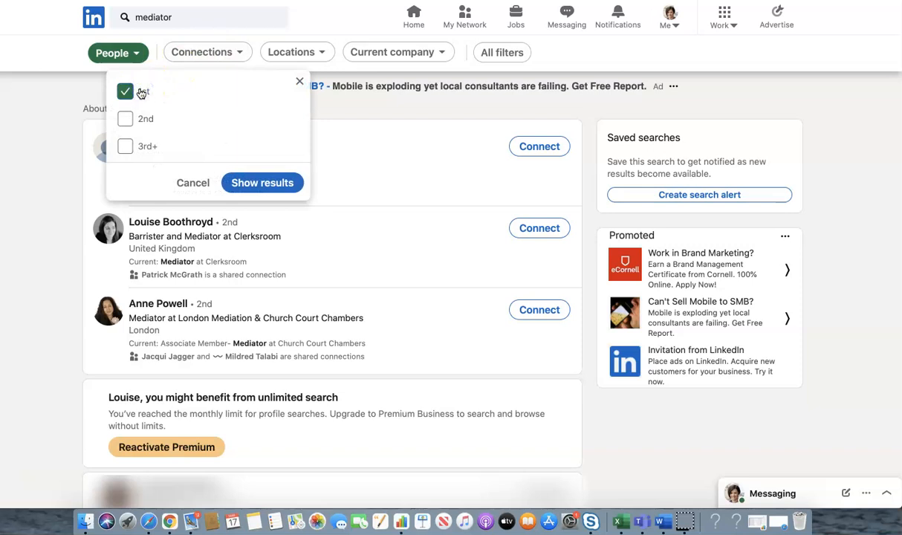
mouse_move(262, 183)
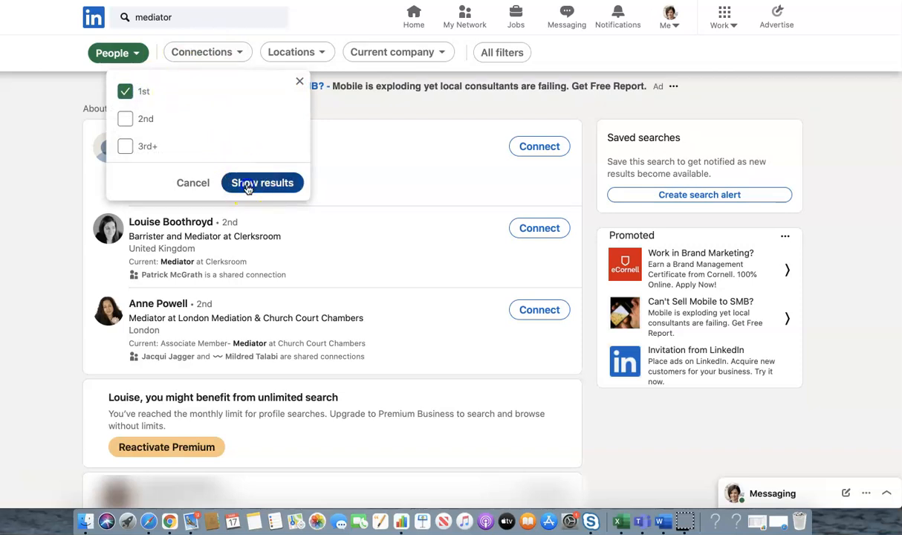
click(262, 182)
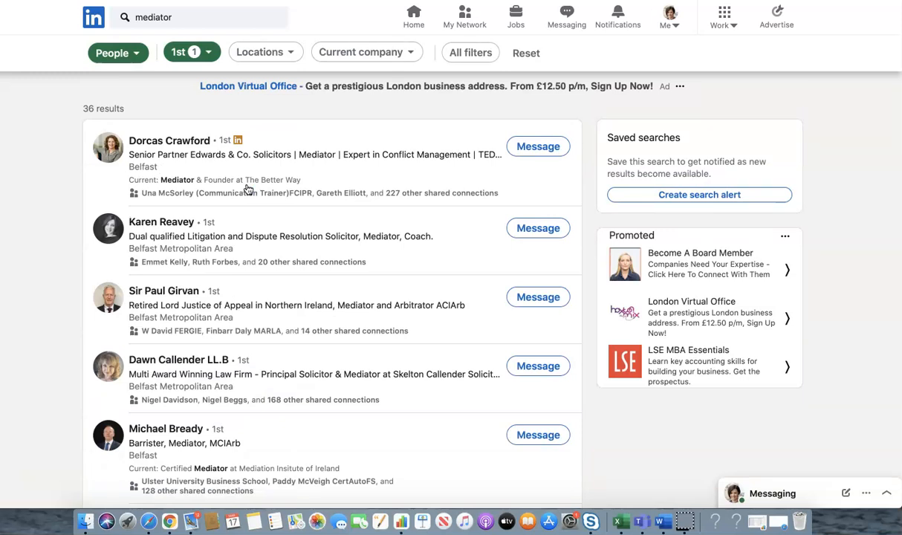
mouse_move(341, 197)
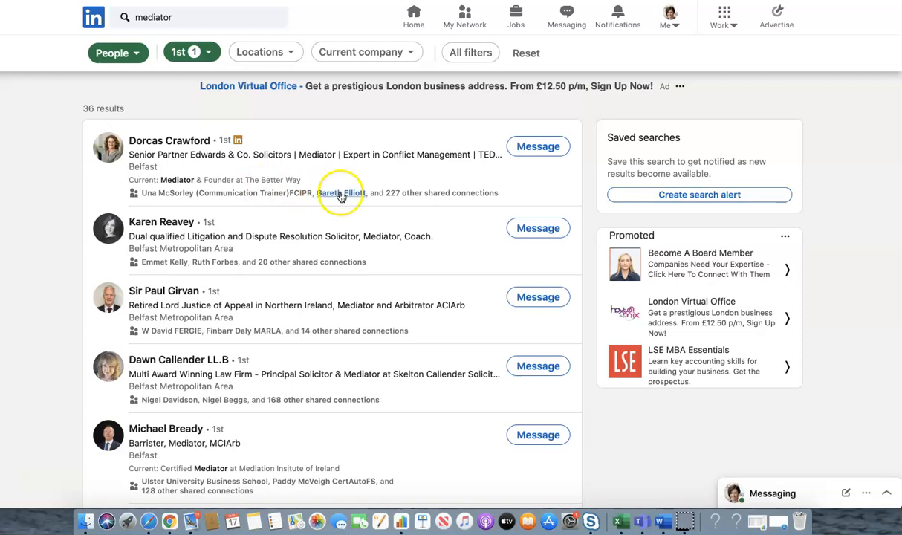
scroll(down, 3)
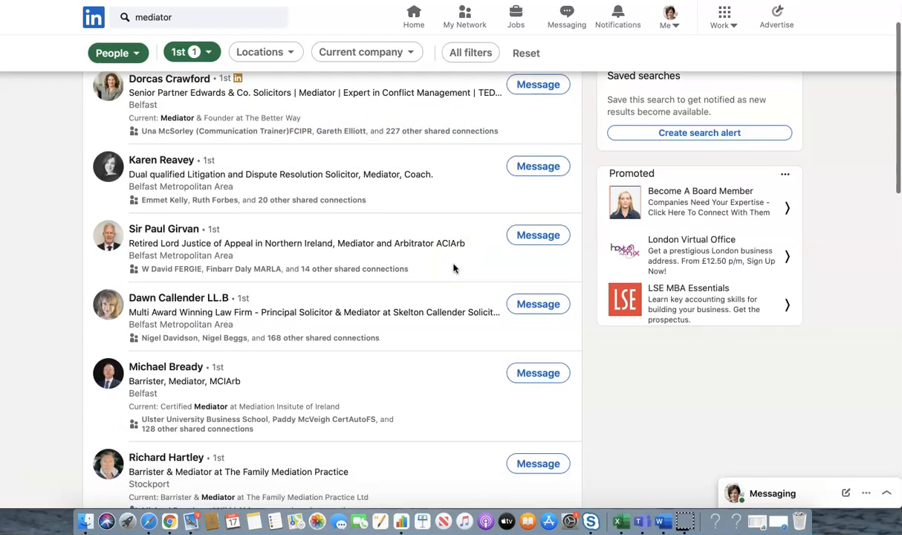
scroll(down, 3)
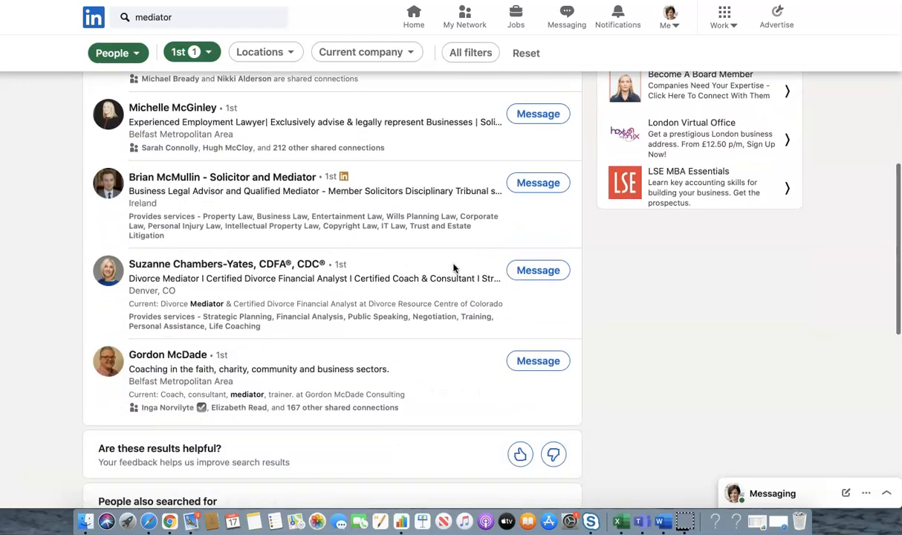
scroll(up, 3)
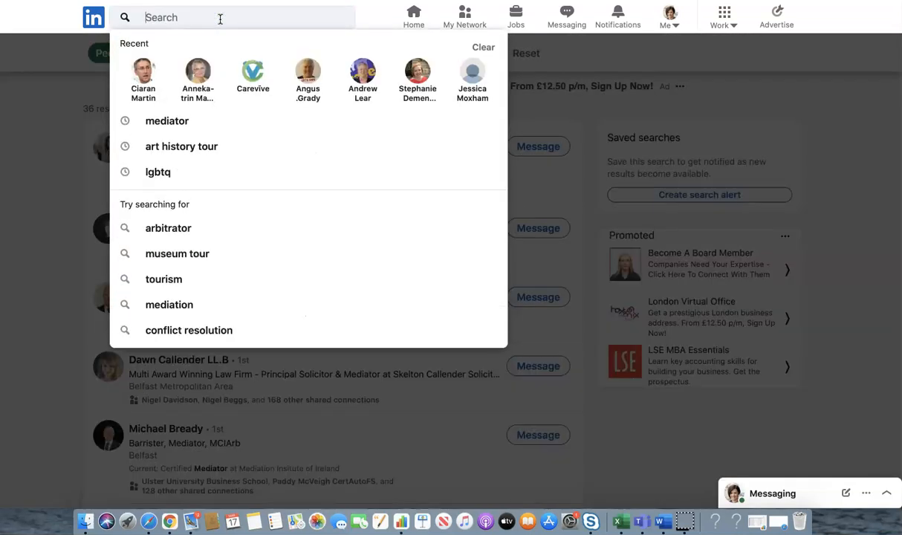
Step: Search 1st-degree connections for 'business development', returning about 3,000 people
text(business)
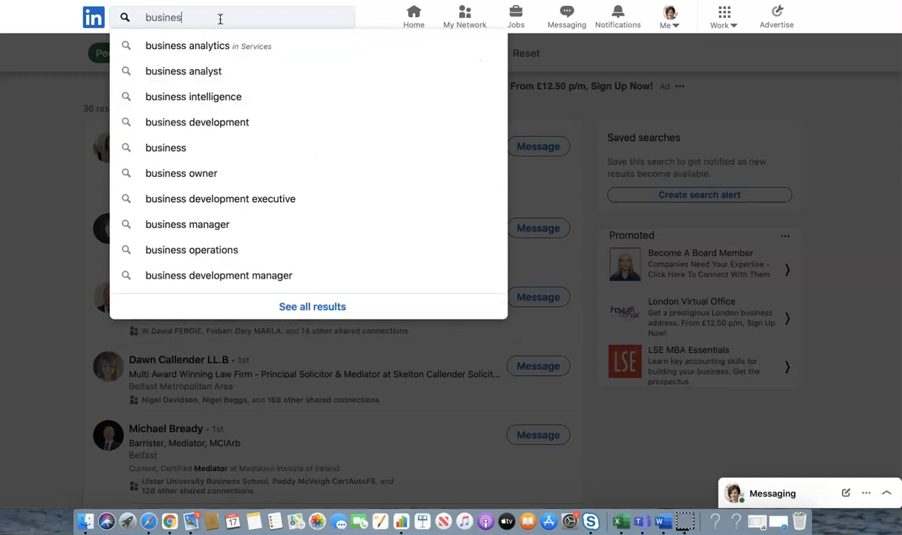
text(d)
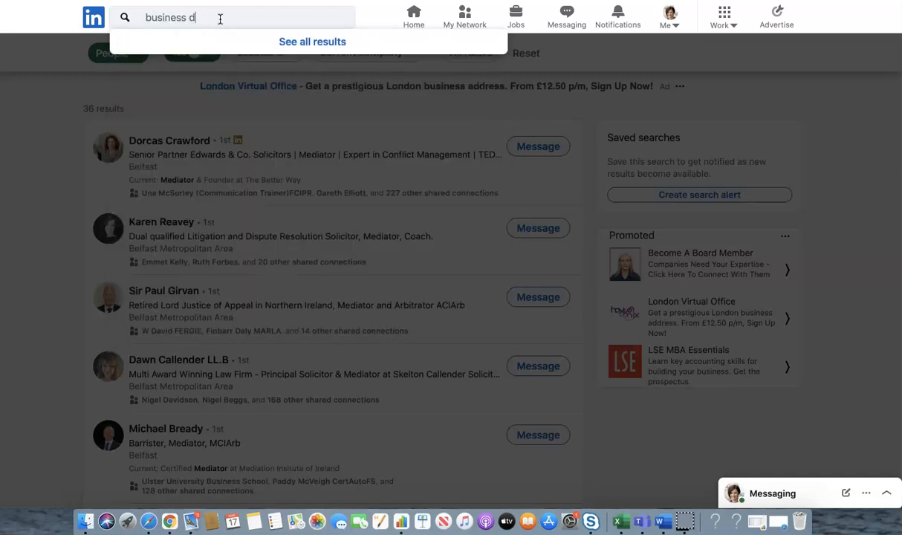
text(evelopment)
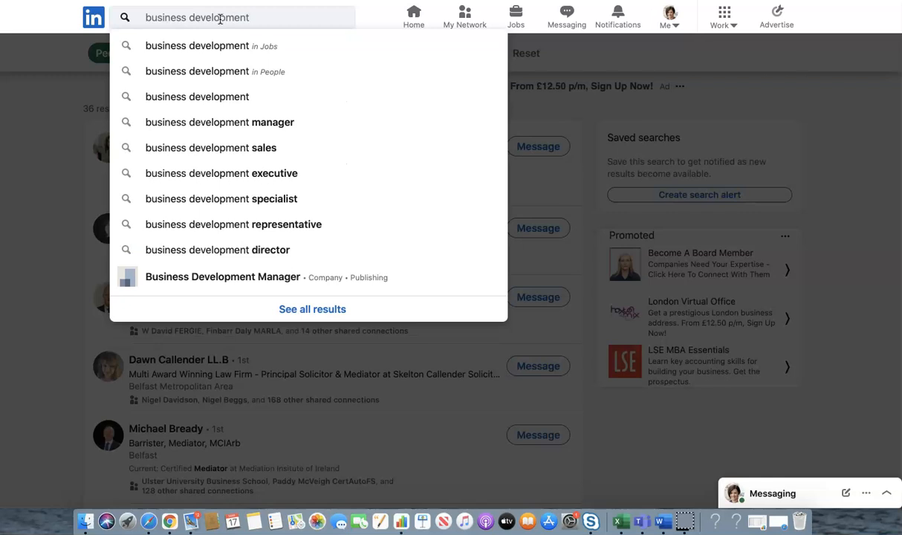
key(Return)
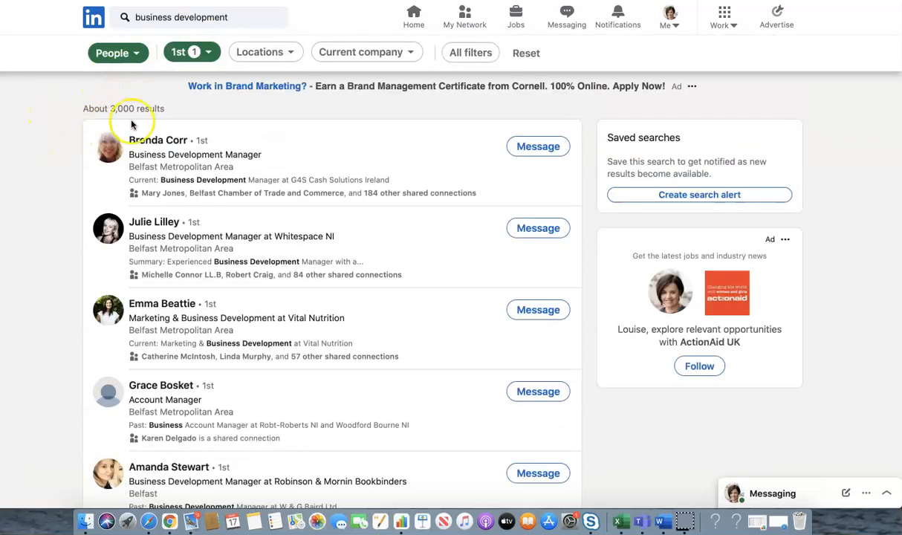
mouse_move(48, 292)
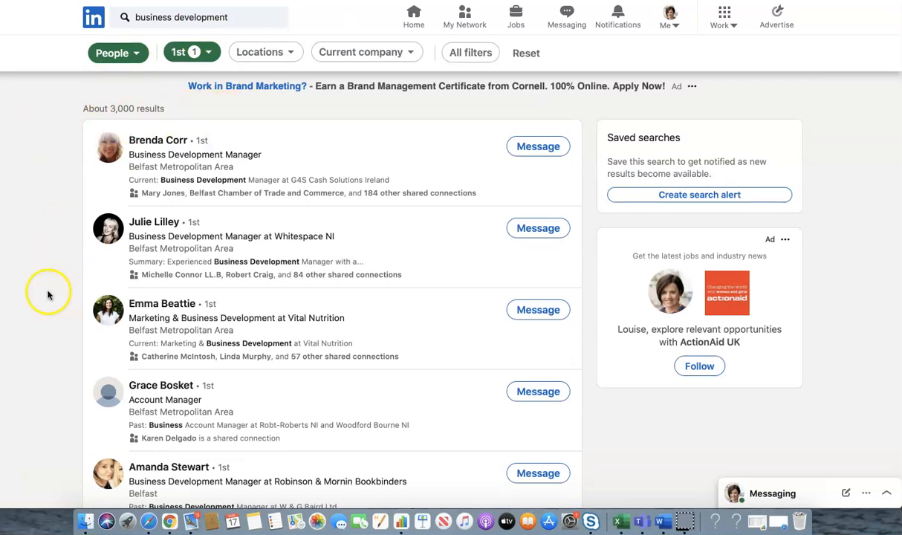
Step: Add a Belfast City location filter, narrowing to 567 first-degree connections
click(261, 52)
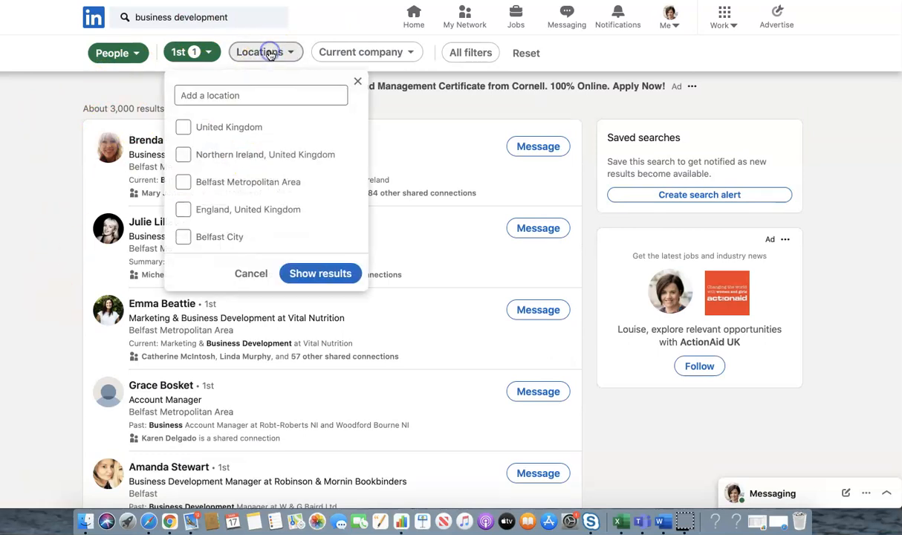
mouse_move(213, 184)
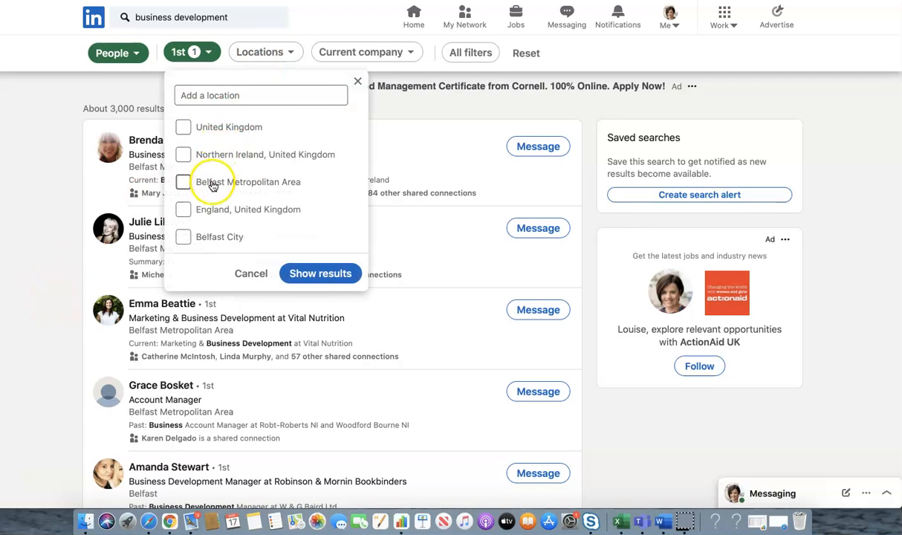
click(182, 237)
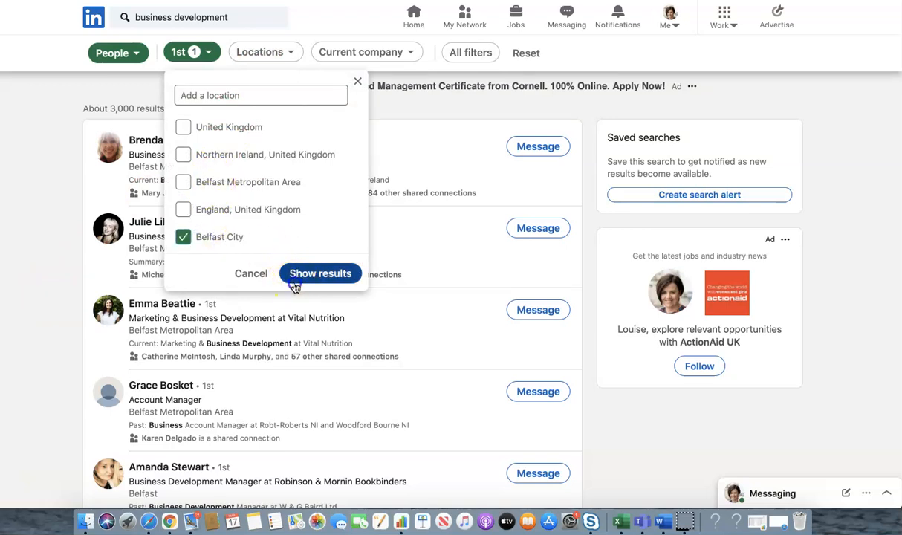
click(321, 273)
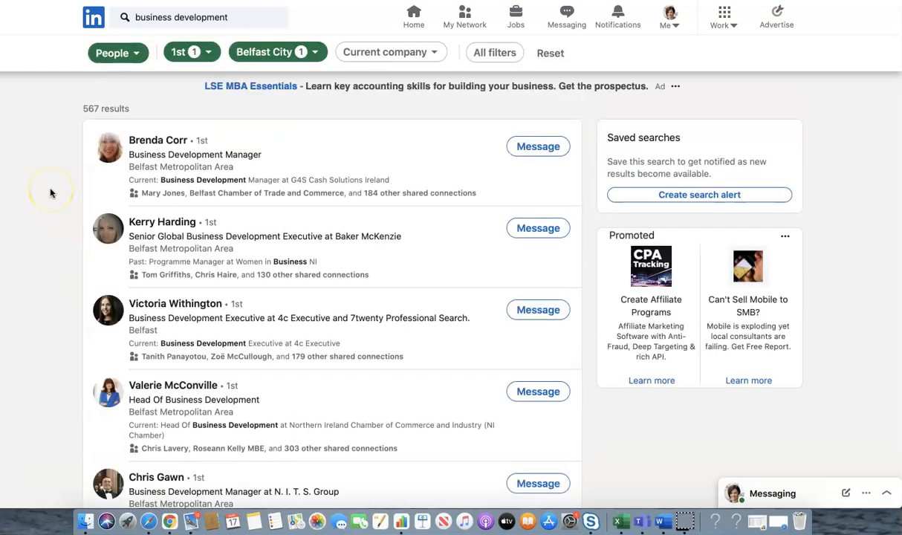
mouse_move(129, 119)
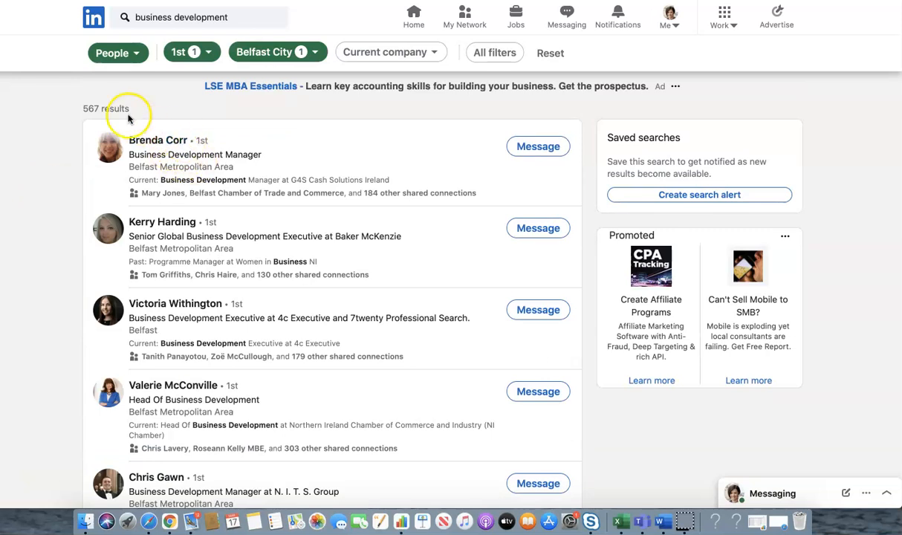
mouse_move(176, 110)
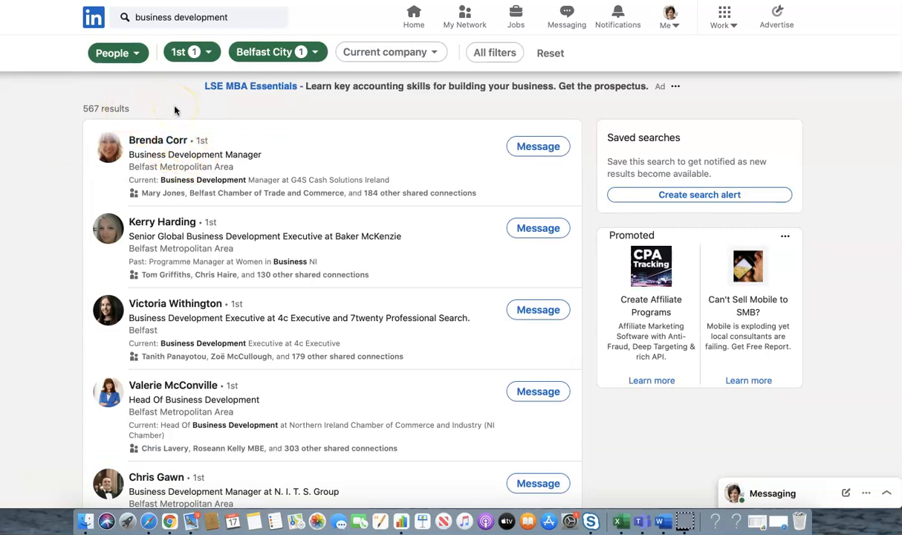
scroll(down, 3)
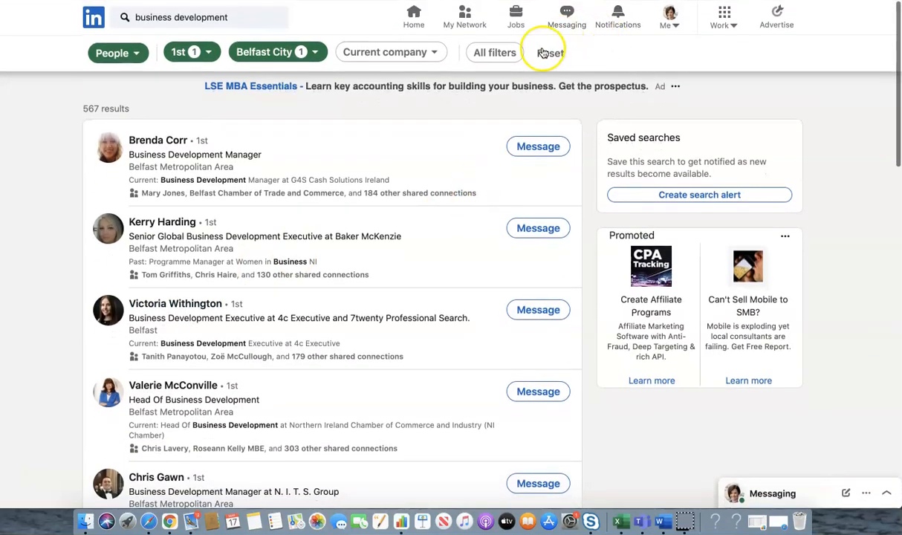
click(494, 53)
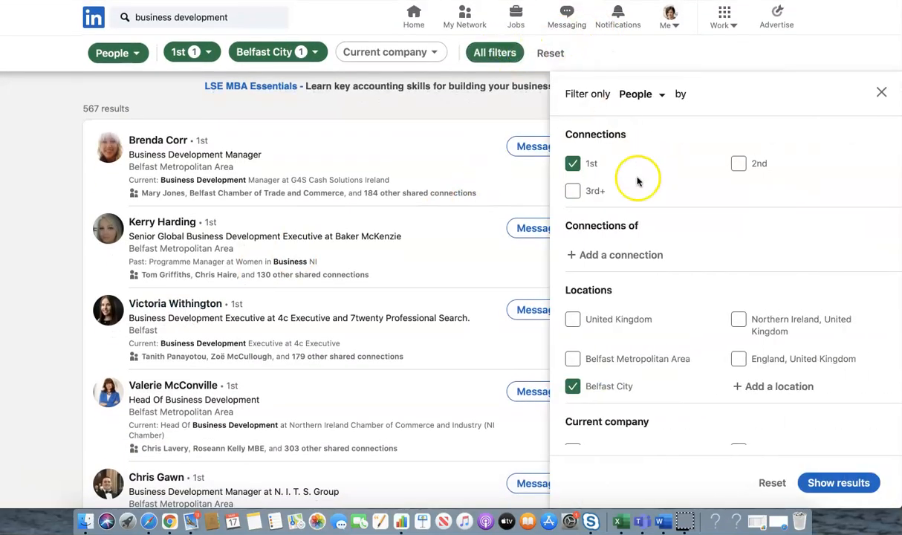
scroll(down, 3)
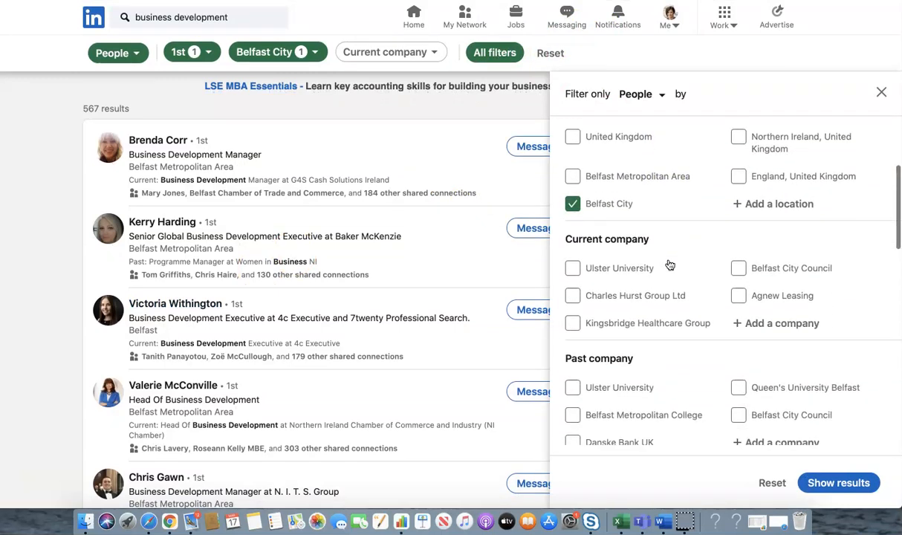
scroll(down, 3)
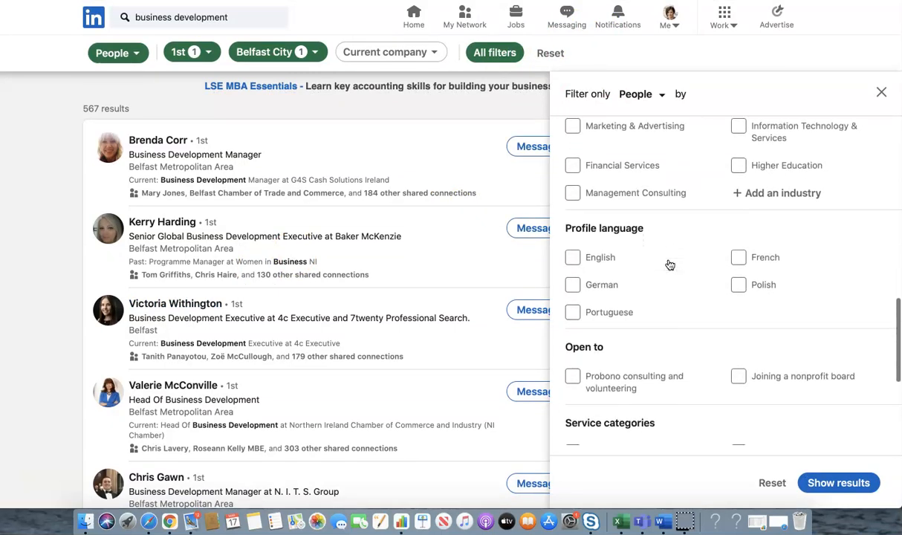
scroll(up, 3)
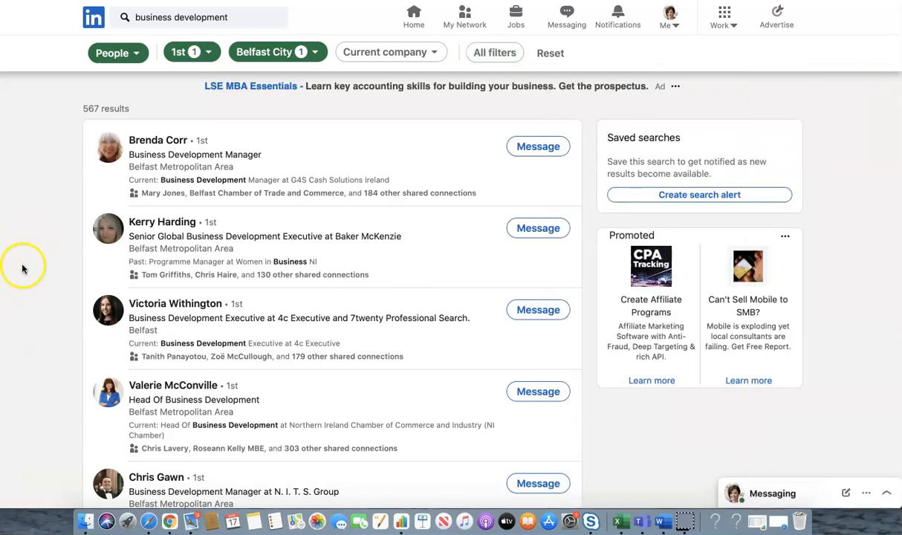
Step: Return to the LinkedIn home feed
click(413, 15)
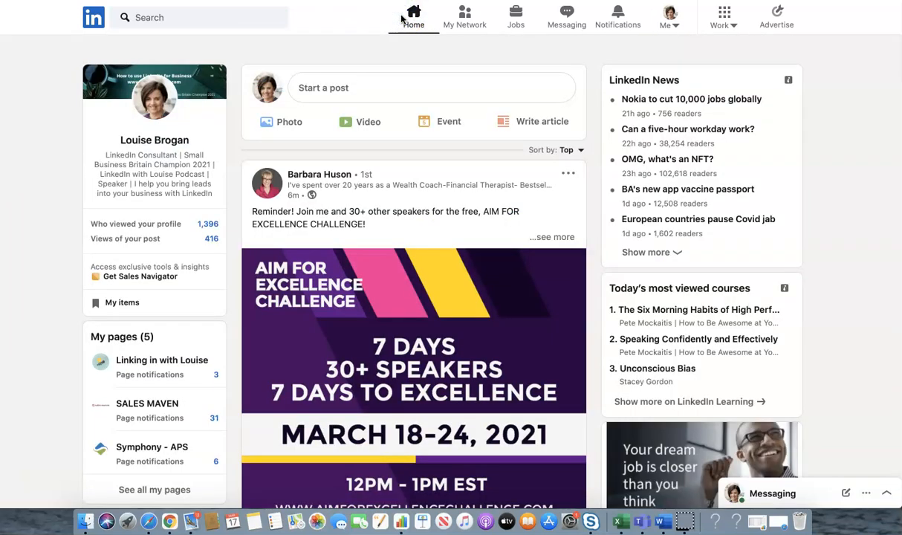
mouse_move(61, 376)
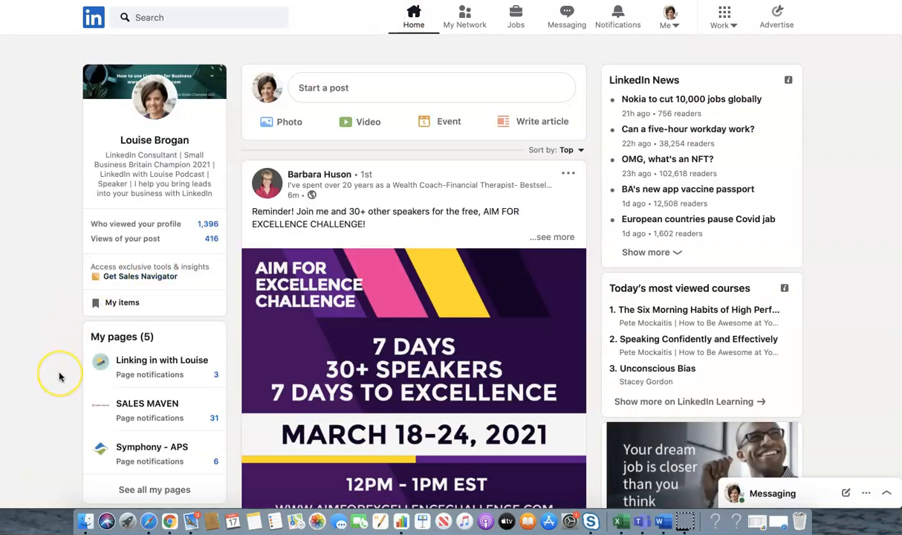
mouse_move(47, 438)
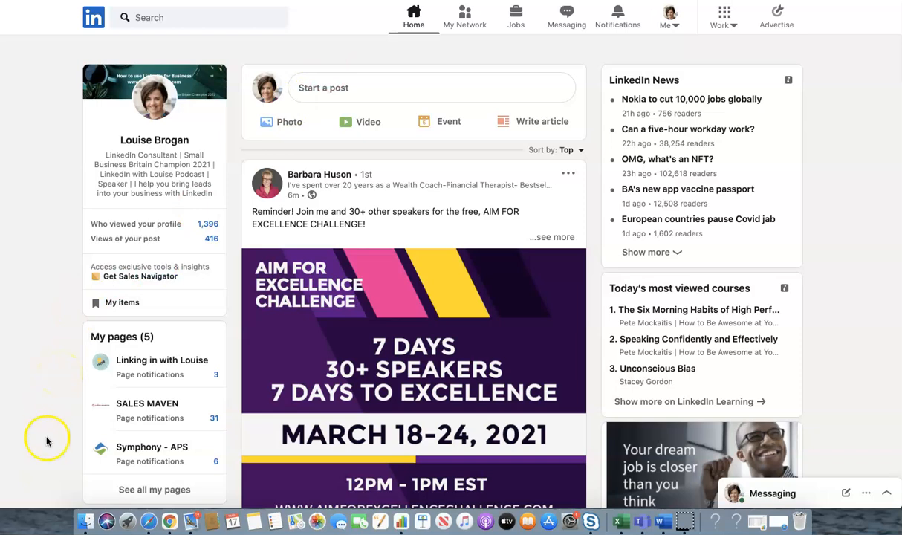
mouse_move(28, 481)
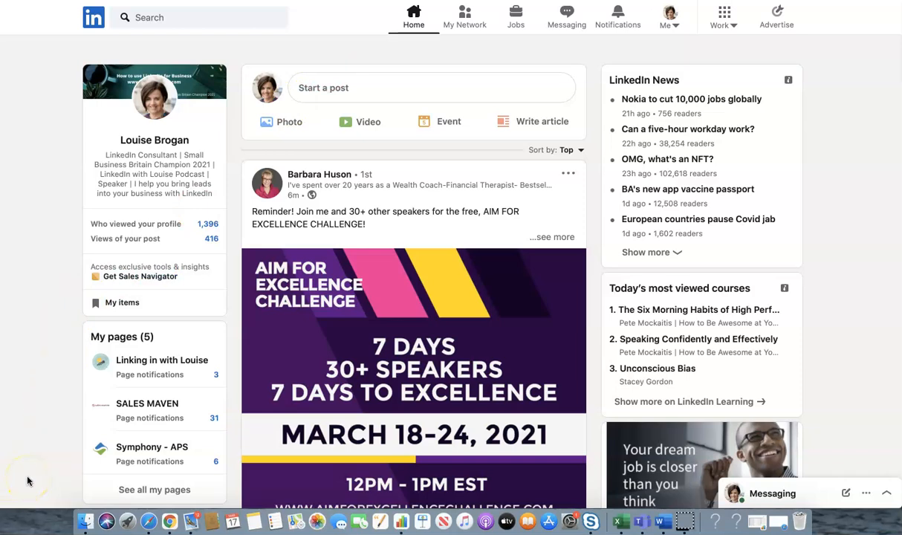